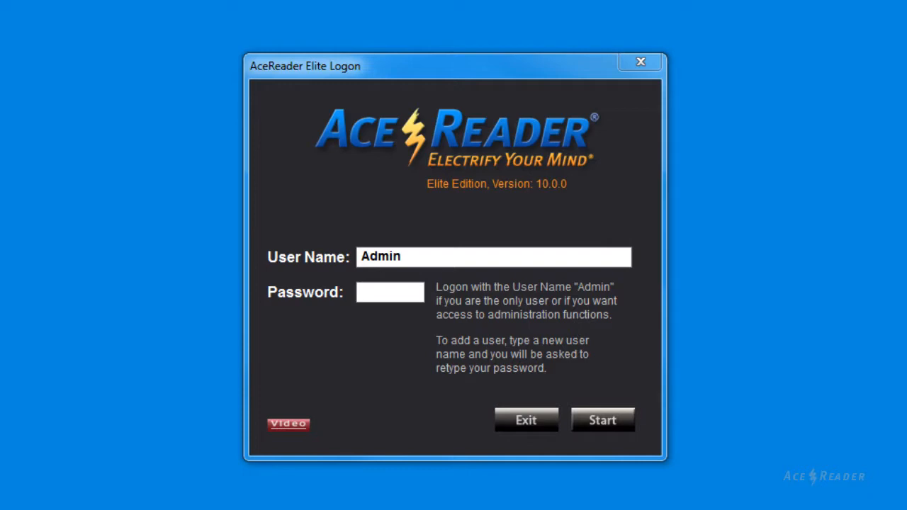
pyautogui.moveTo(740, 454)
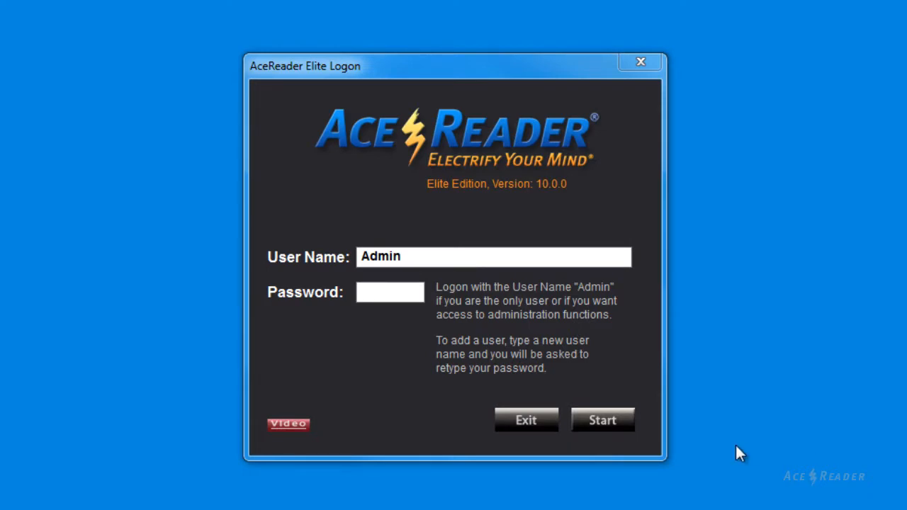
# Log on as Admin, compare the Course Mode and Menu Mode descriptions, and enter Menu Mode.
pyautogui.click(602, 419)
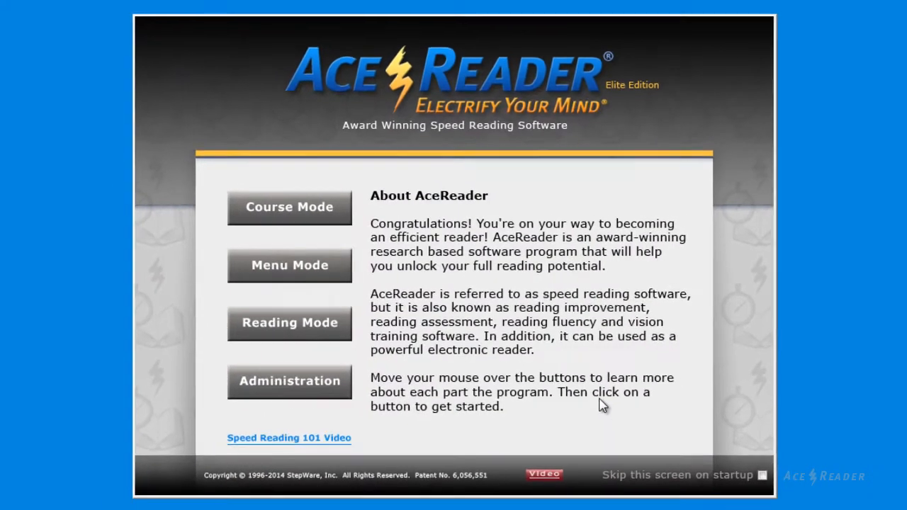
pyautogui.moveTo(293, 208)
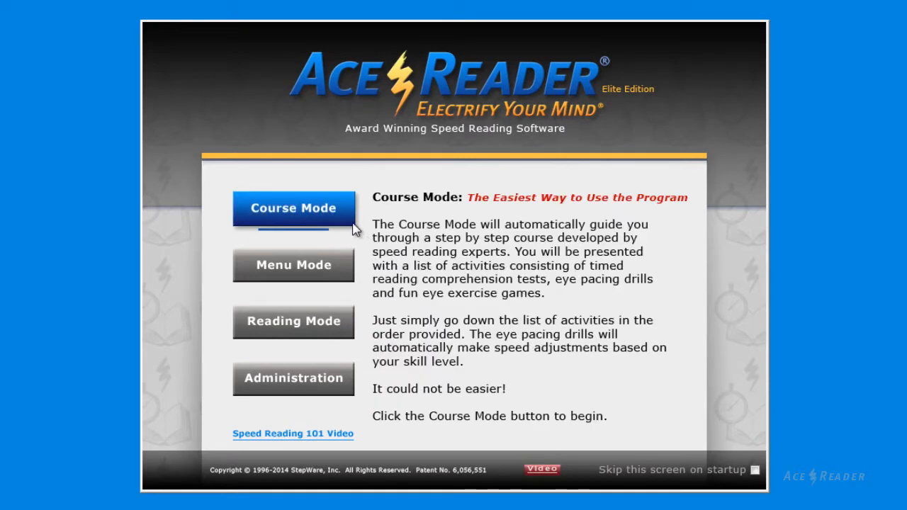
pyautogui.click(294, 265)
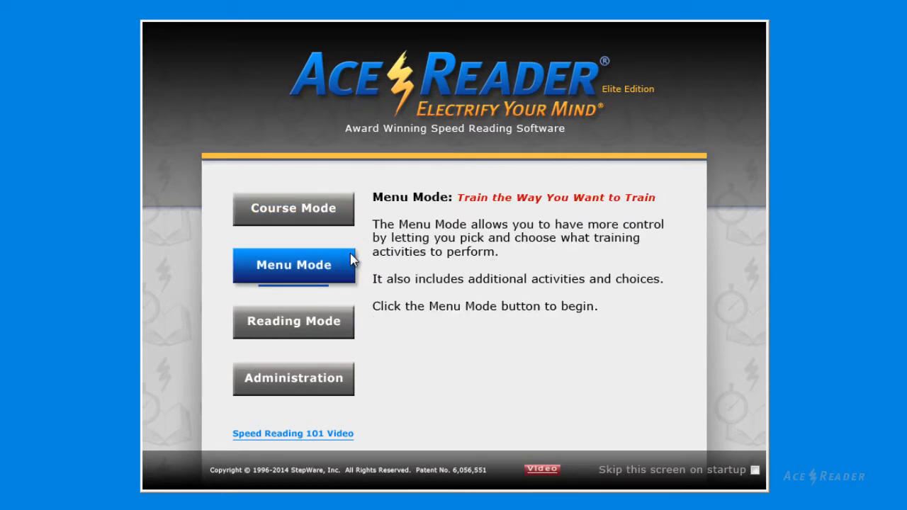
pyautogui.click(293, 208)
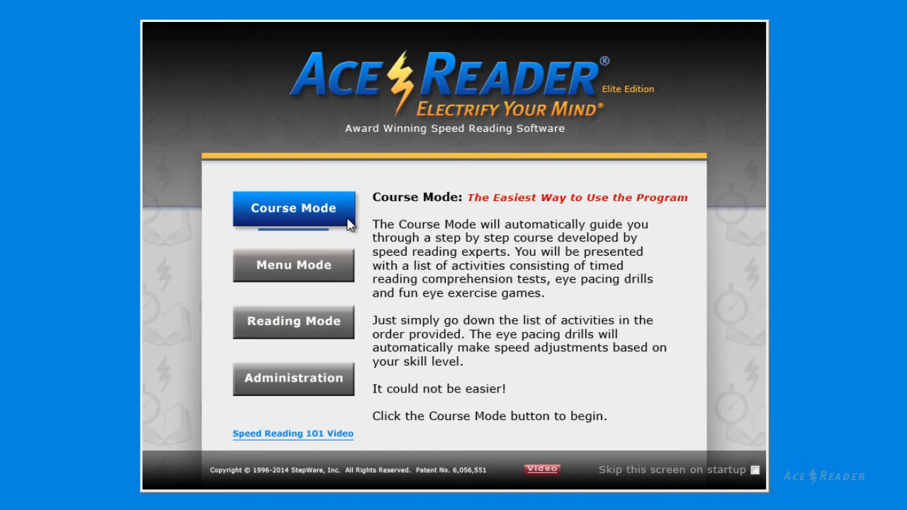
pyautogui.click(292, 265)
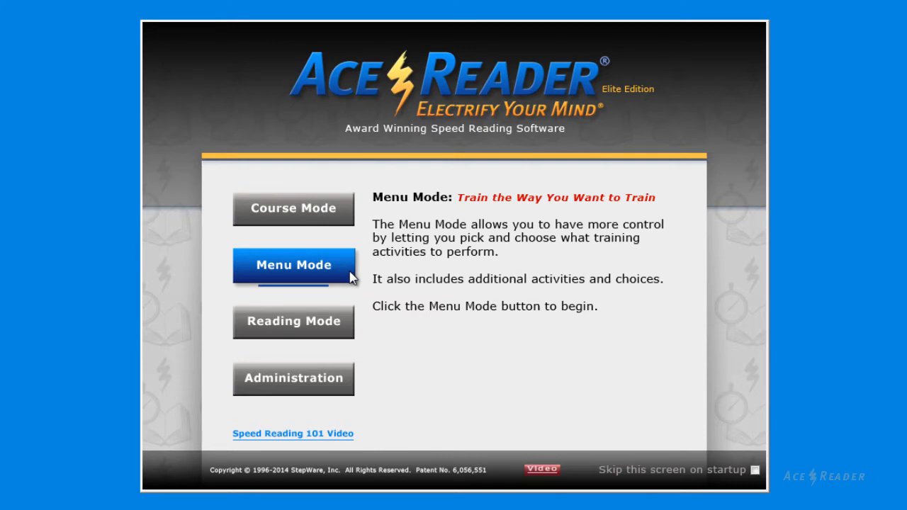
pyautogui.click(293, 266)
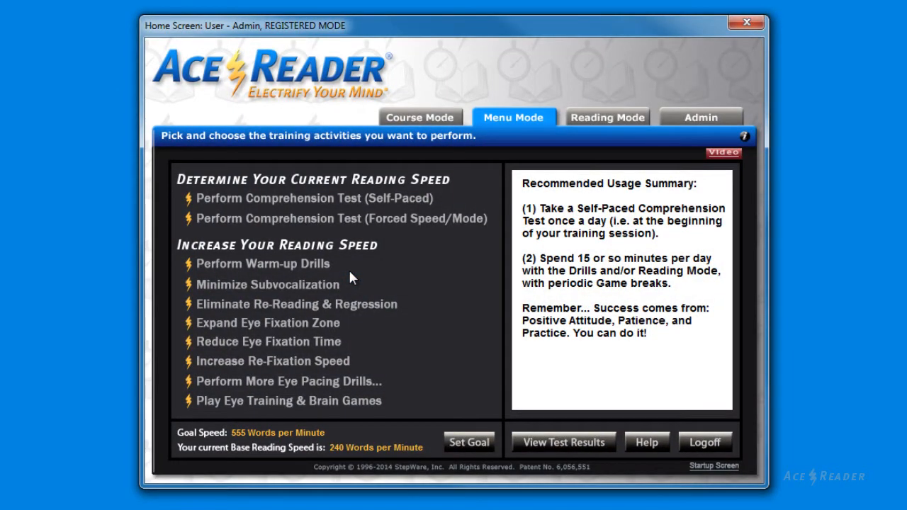
pyautogui.moveTo(339, 276)
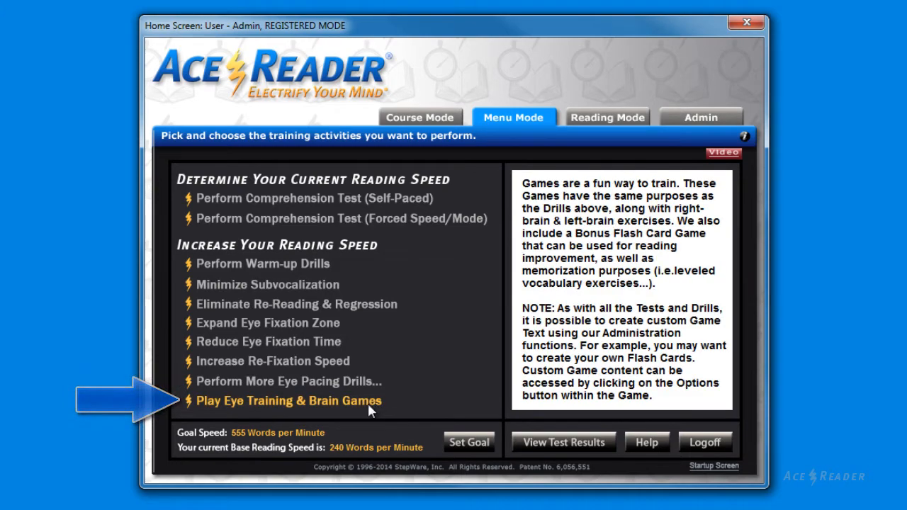
# Bring up the Select Game list of five eye-training and brain games.
pyautogui.click(287, 401)
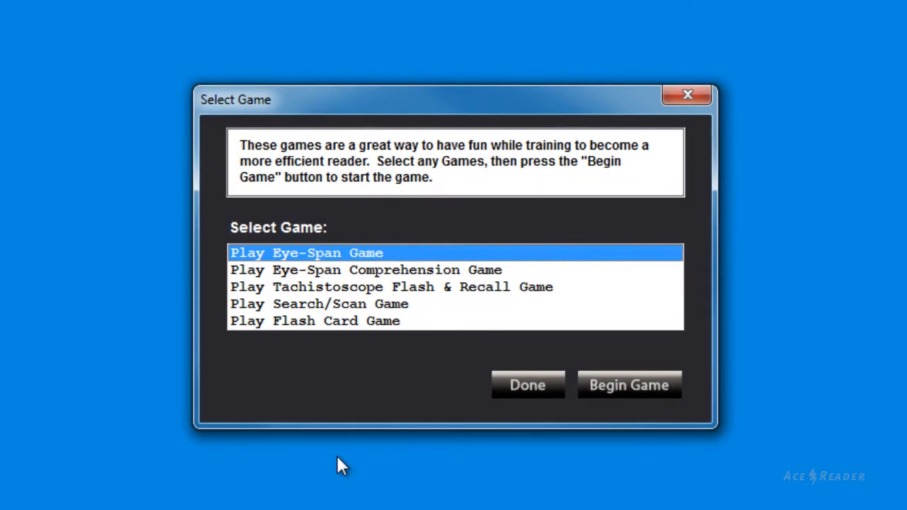
pyautogui.moveTo(369, 458)
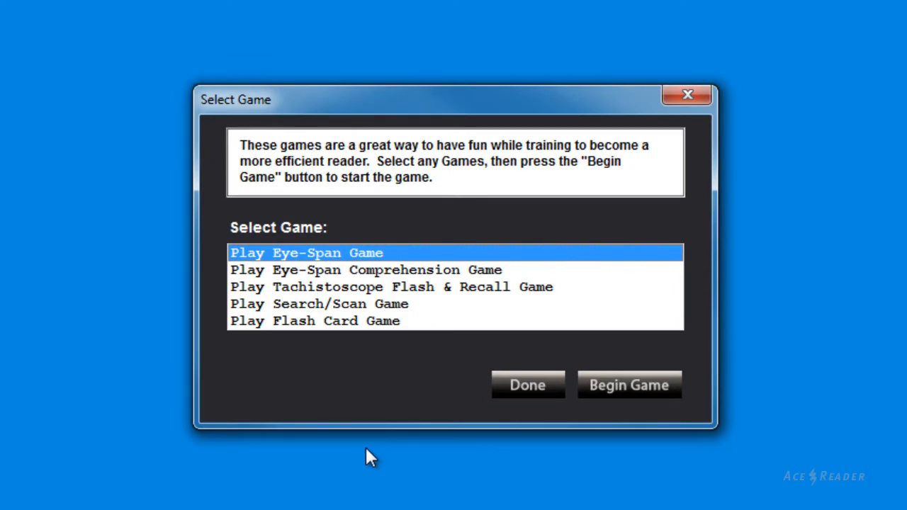
pyautogui.moveTo(603, 415)
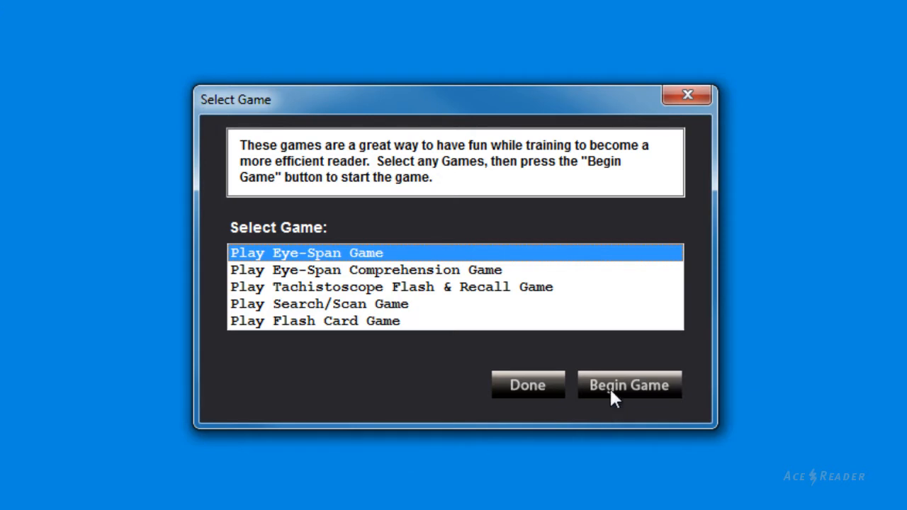
# Play Eye-Span Game rounds, judging flashed word pairs like pace/pace and hook/hook as matching.
pyautogui.click(629, 385)
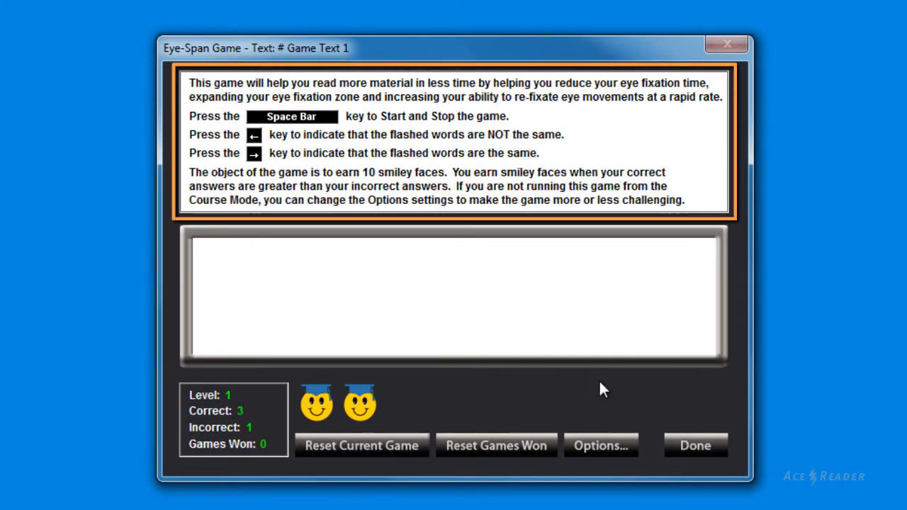
pyautogui.press('space')
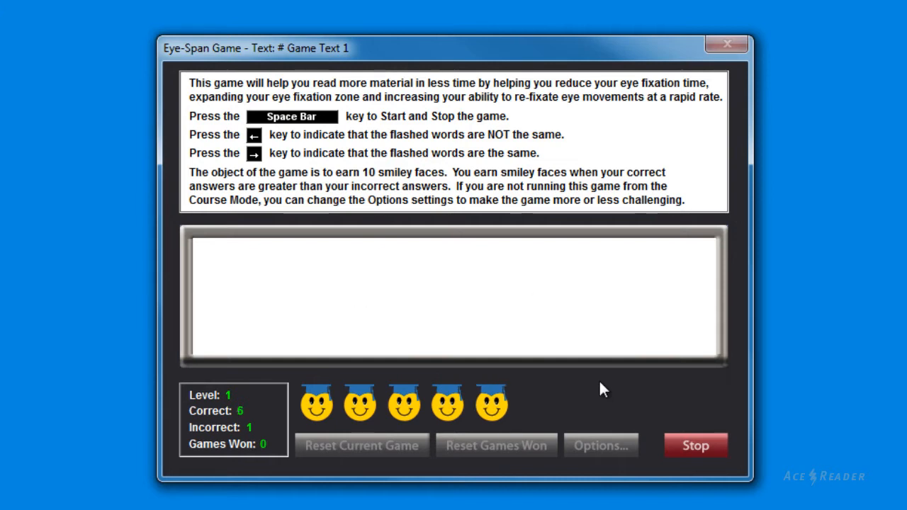
pyautogui.press('space')
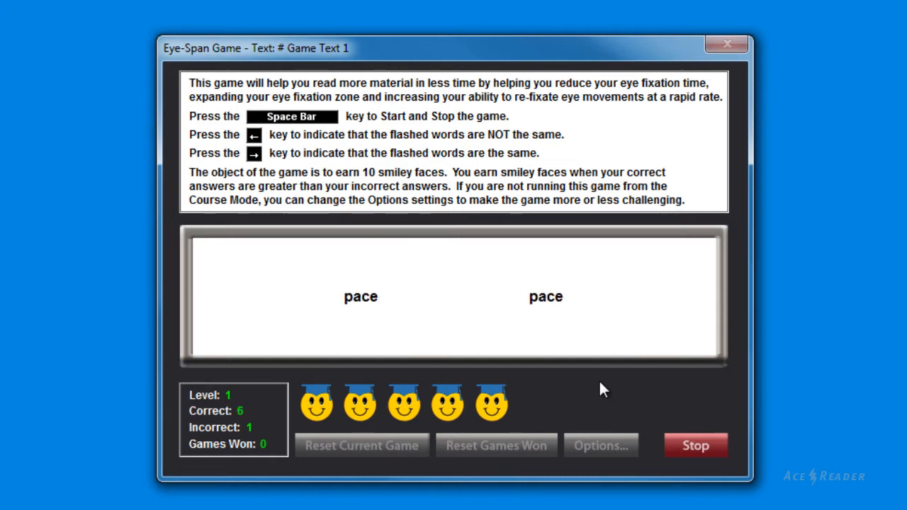
pyautogui.press('Right')
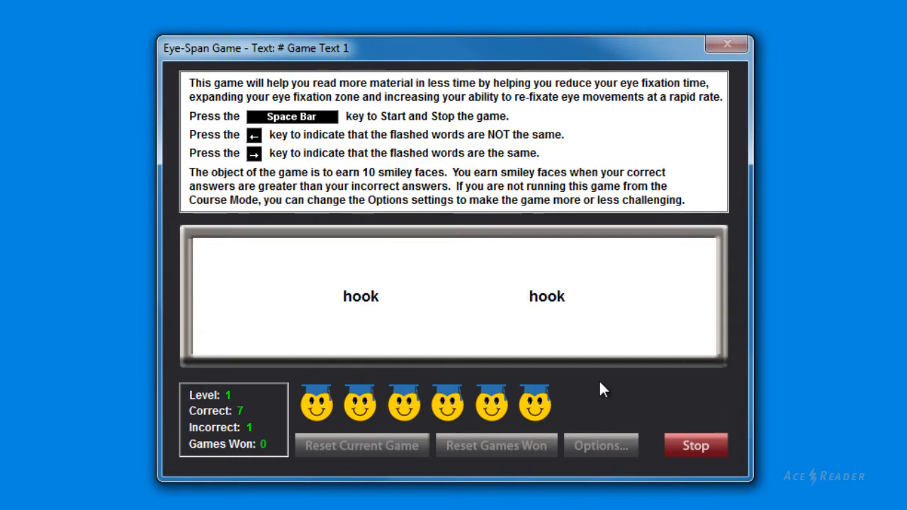
pyautogui.press('Right')
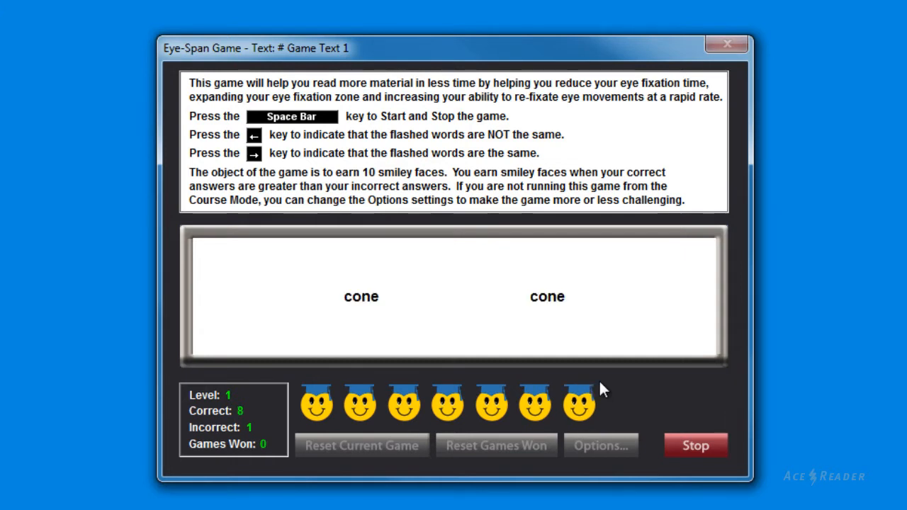
pyautogui.press('Right')
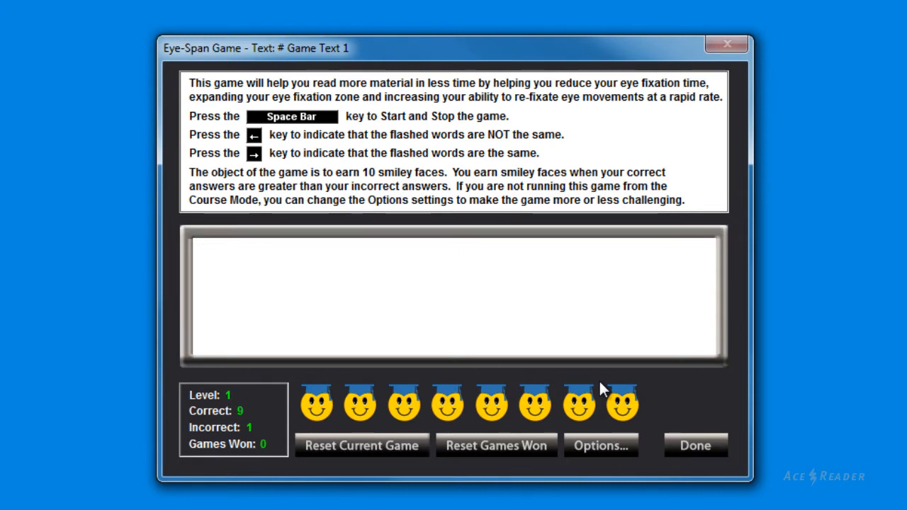
pyautogui.moveTo(670, 410)
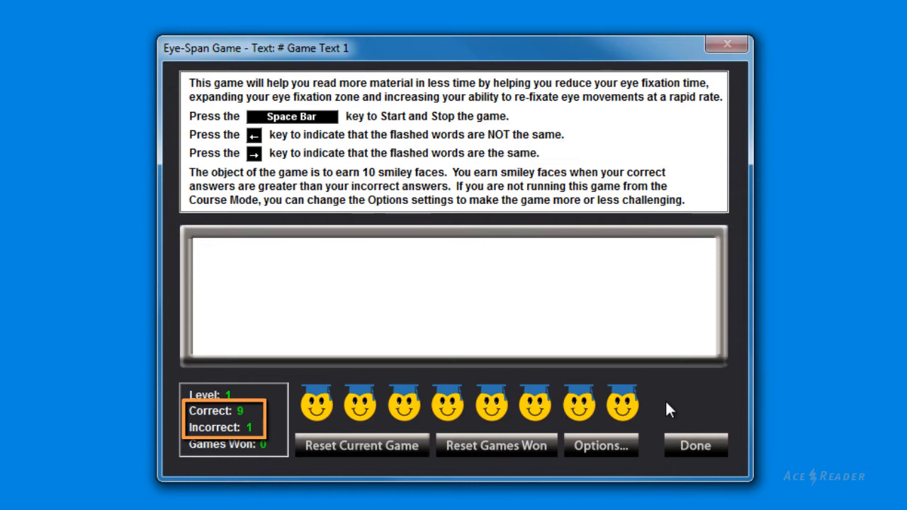
pyautogui.press('space')
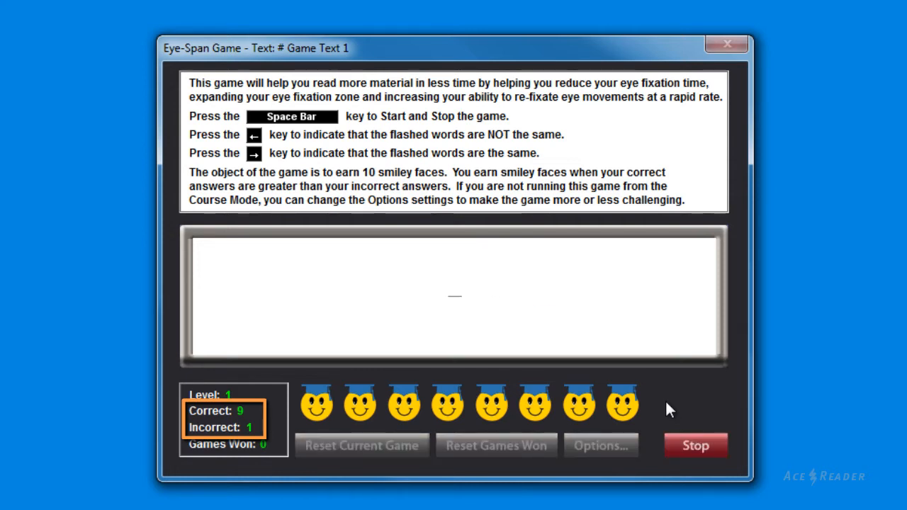
pyautogui.press('Left')
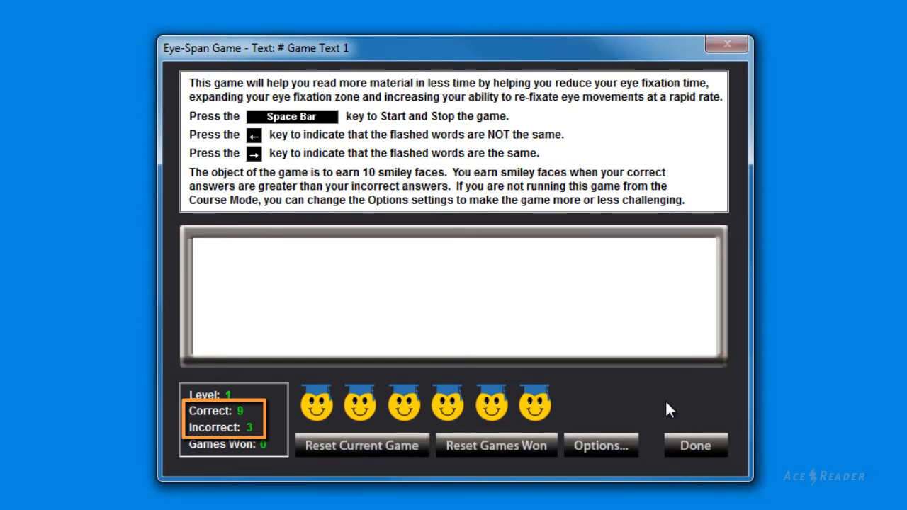
pyautogui.moveTo(677, 454)
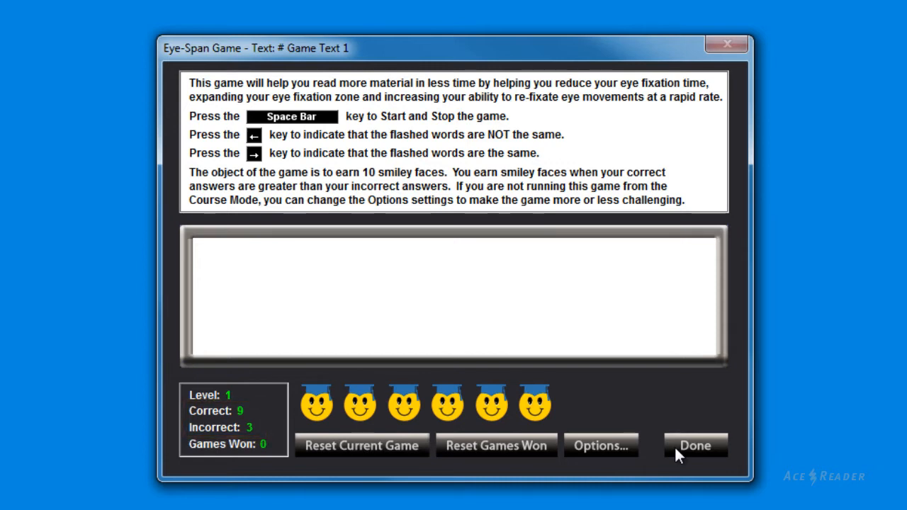
# Close the Eye-Span Game and launch the Eye-Span Comprehension Game.
pyautogui.click(696, 445)
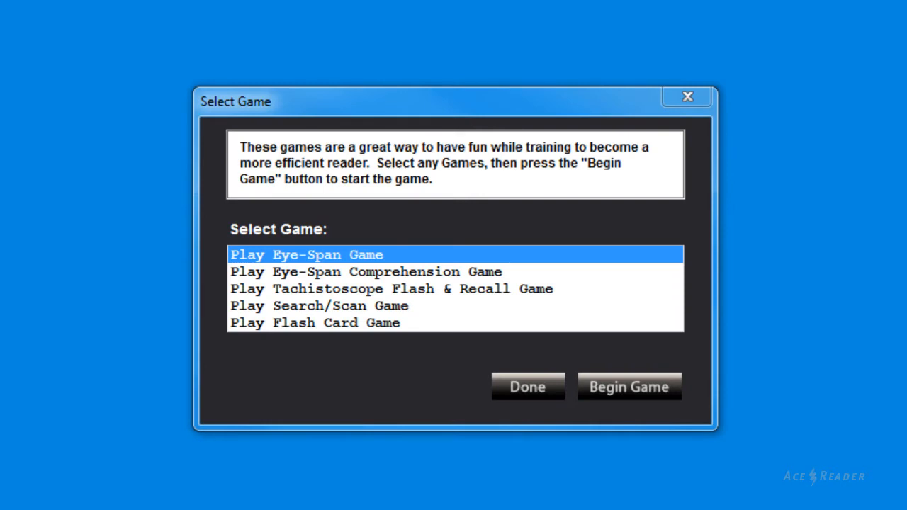
pyautogui.click(355, 271)
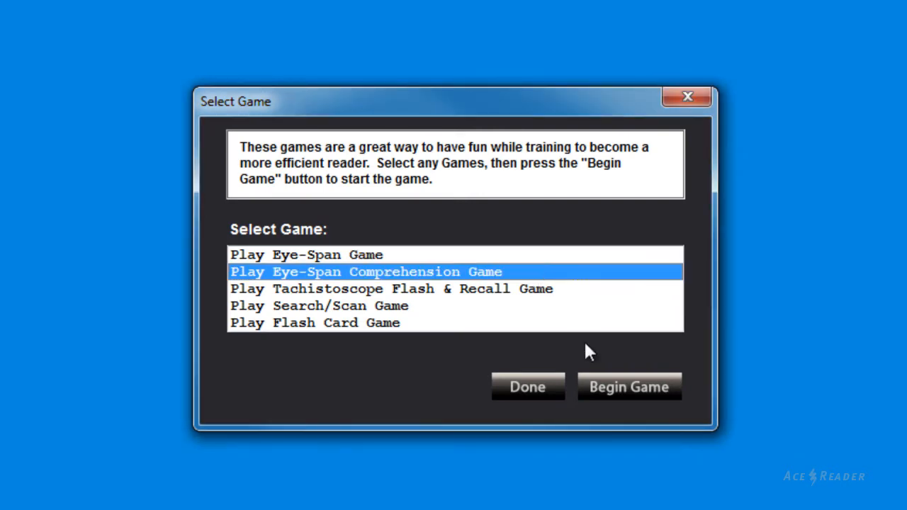
pyautogui.click(629, 387)
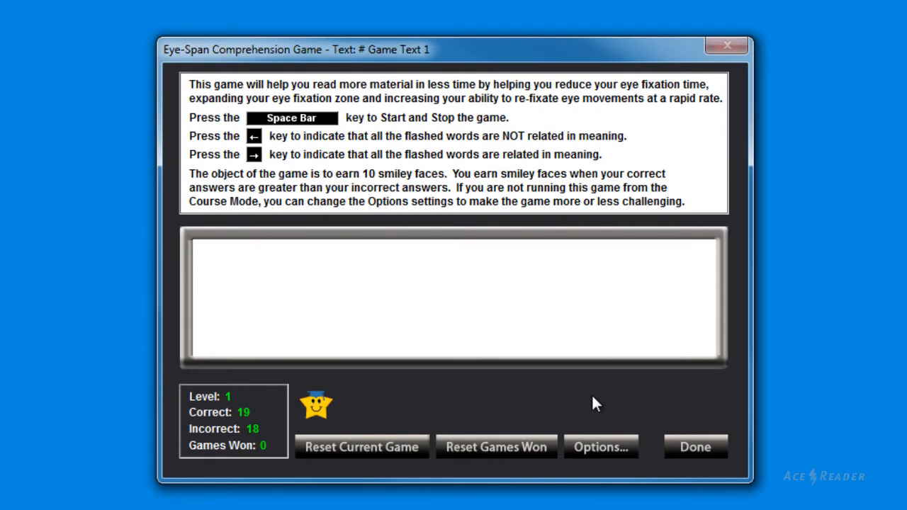
# Play Eye-Span Comprehension rounds, judging whether flashed words like sum, amount, cube are related.
pyautogui.press('space')
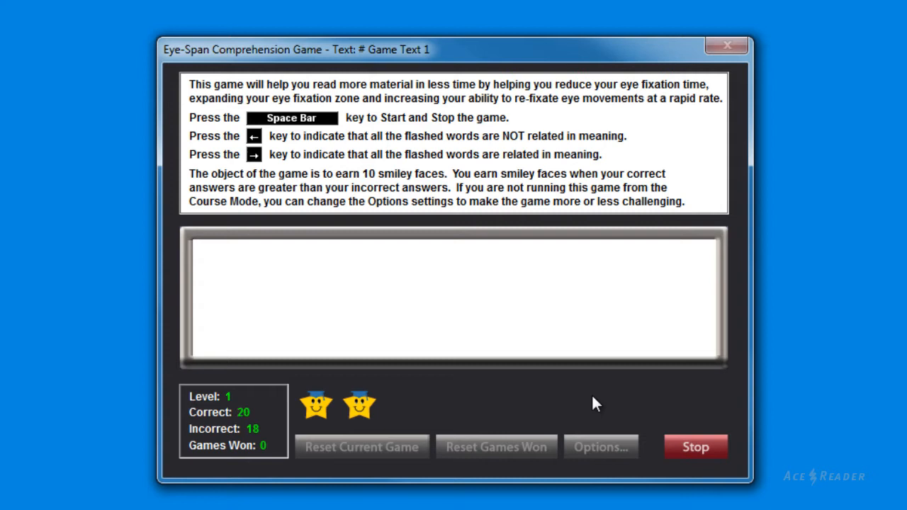
pyautogui.press('space')
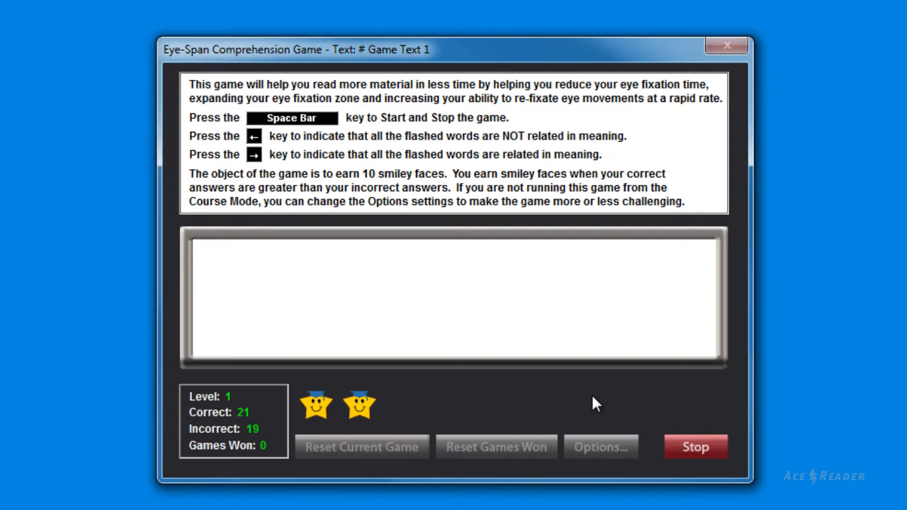
pyautogui.press('space')
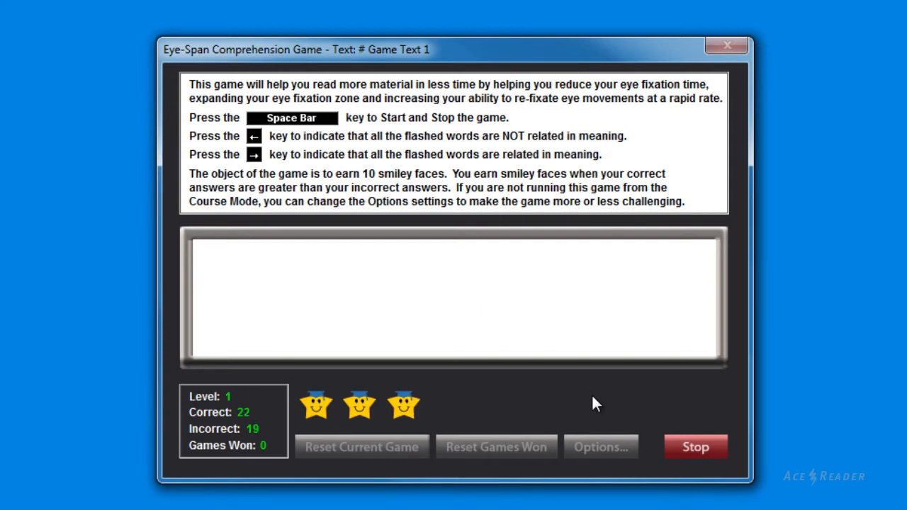
pyautogui.press('space')
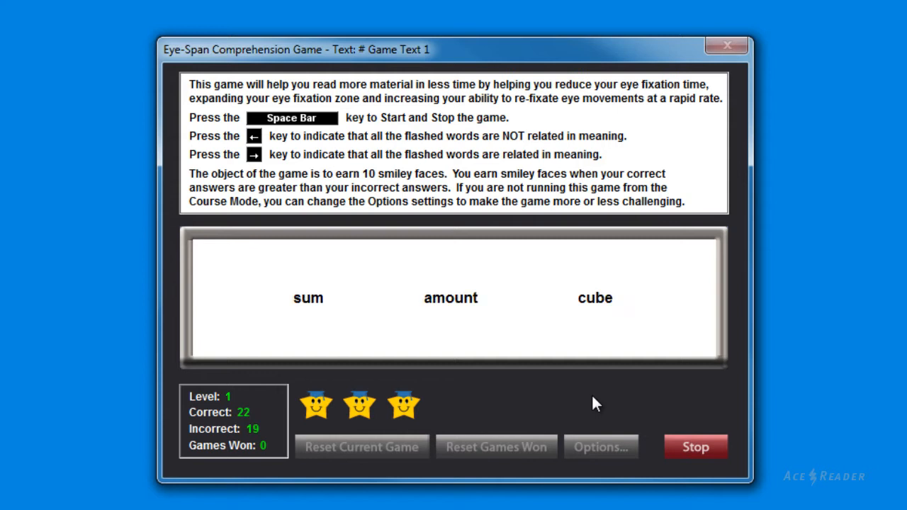
pyautogui.press('Right')
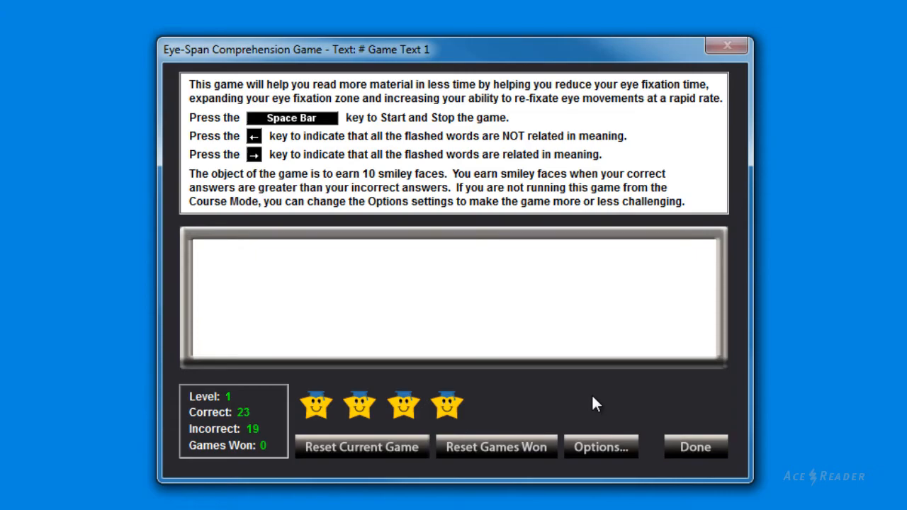
# Close the game at 23 correct and 19 incorrect, returning to Select Game.
pyautogui.click(695, 446)
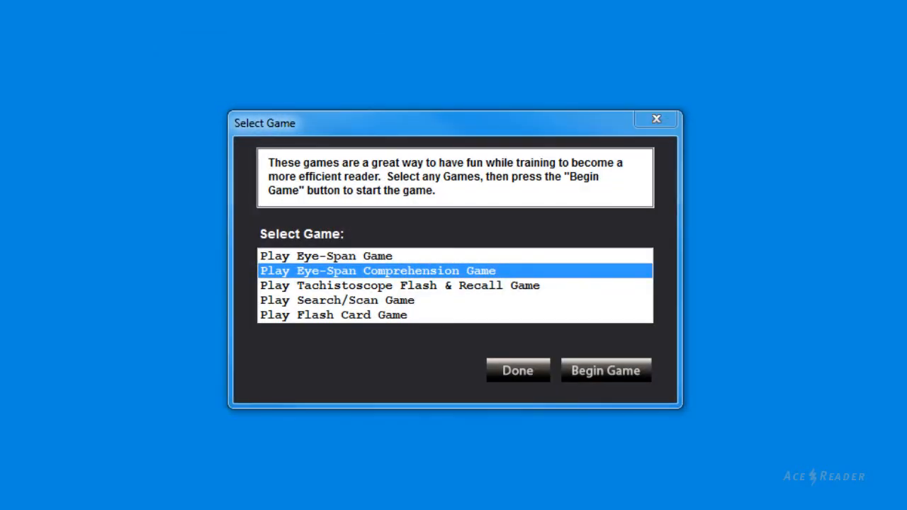
# Play Tachistoscope Flash & Recall to 5 correct, 0 incorrect, then close it.
pyautogui.click(400, 284)
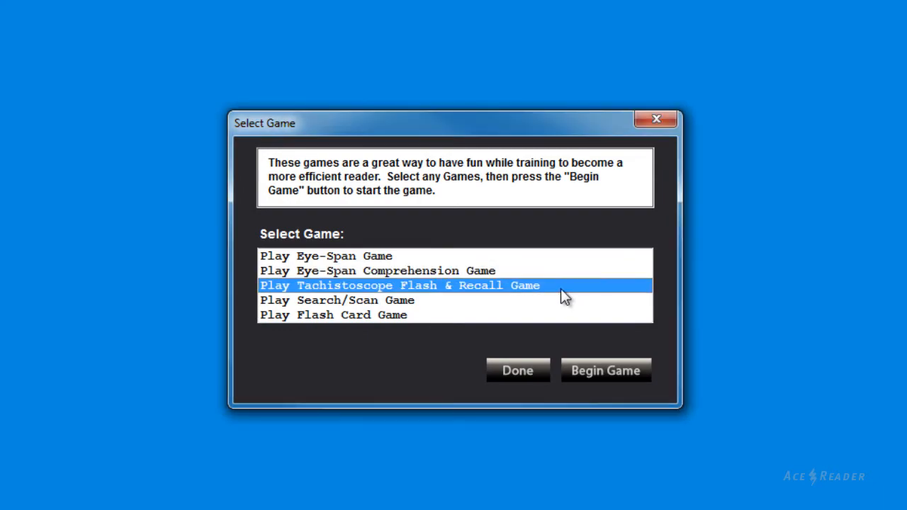
pyautogui.click(606, 369)
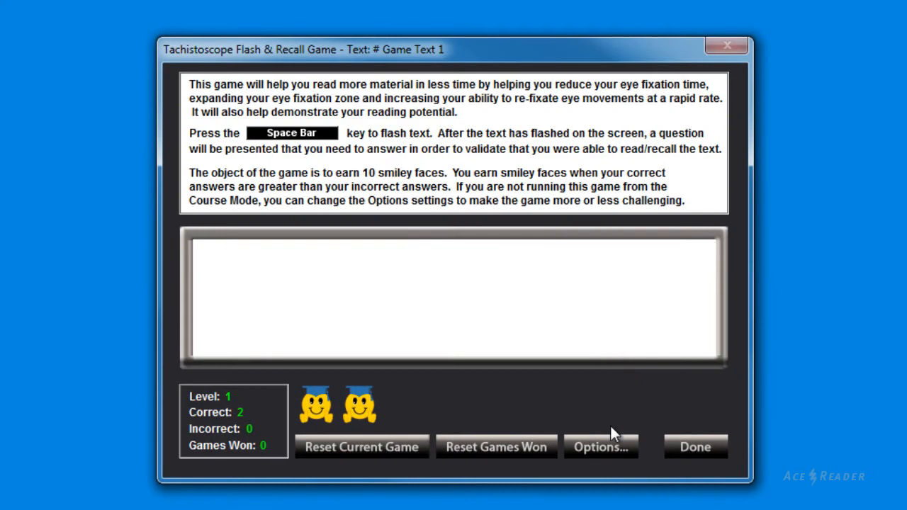
pyautogui.moveTo(624, 425)
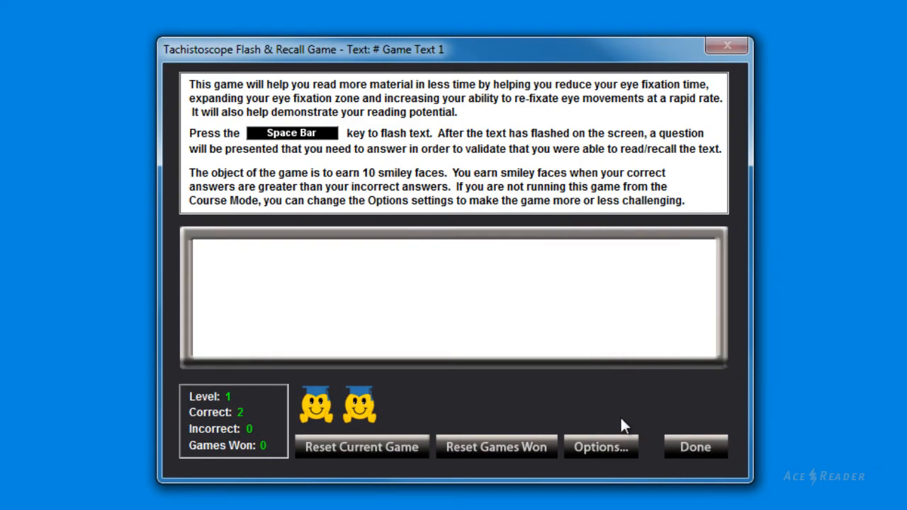
pyautogui.press('space')
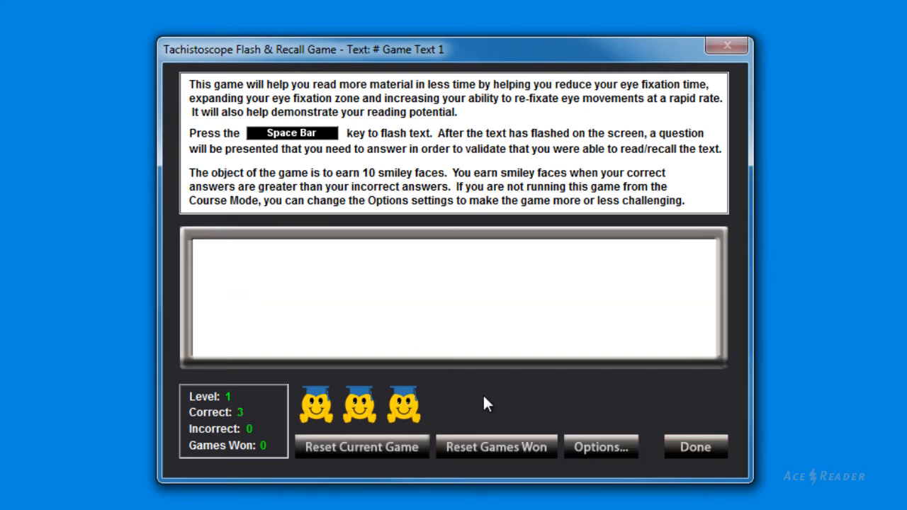
pyautogui.press('space')
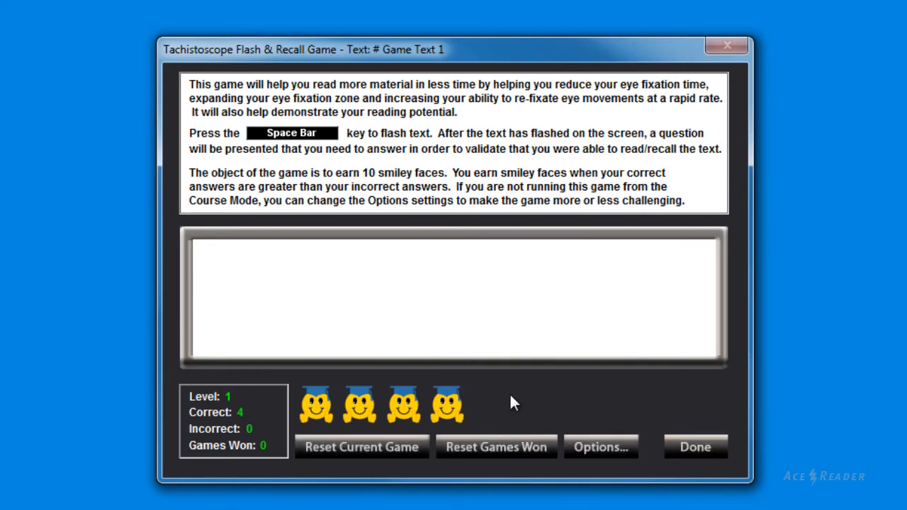
pyautogui.press('space')
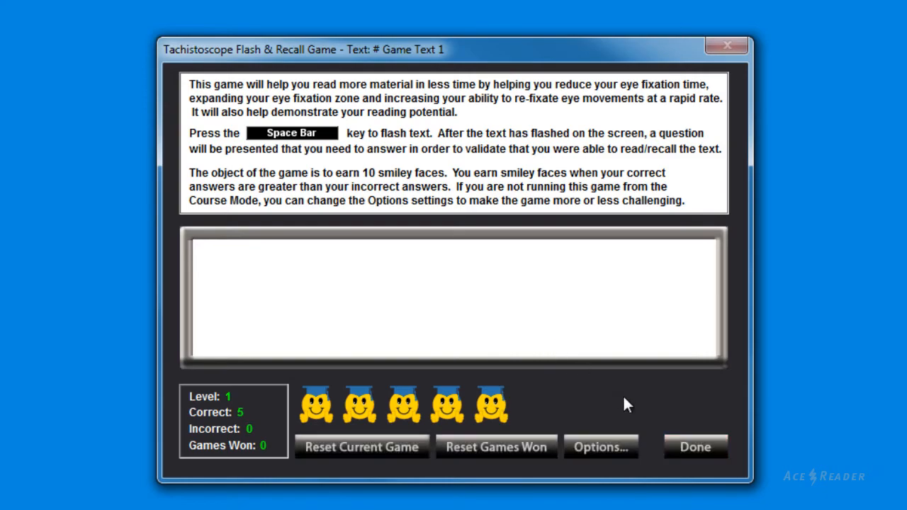
pyautogui.click(695, 447)
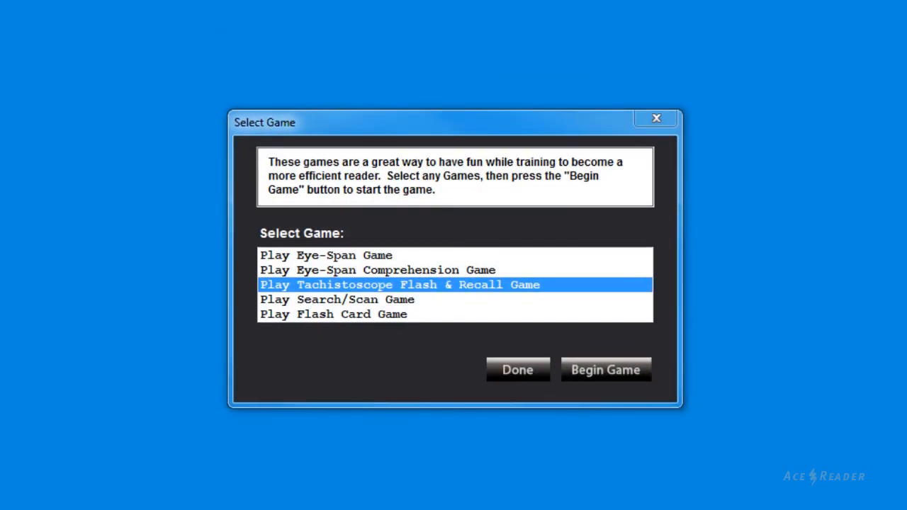
pyautogui.moveTo(468, 309)
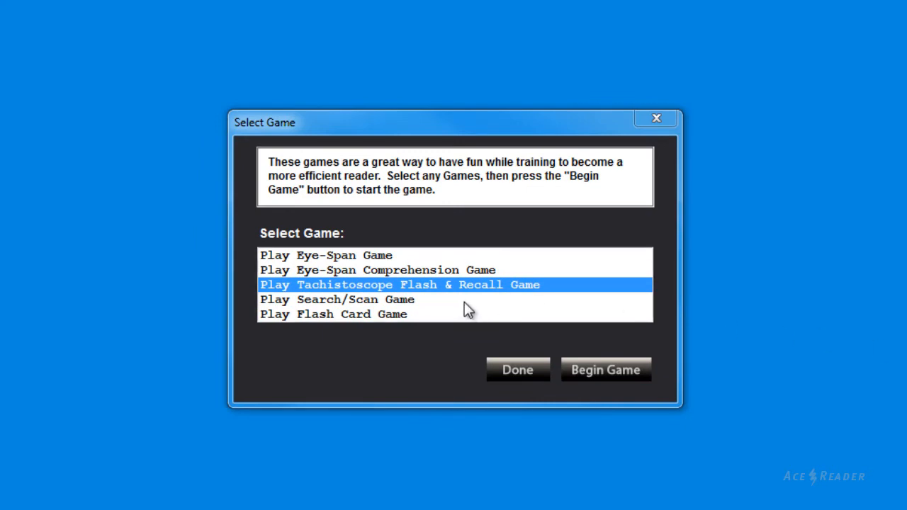
# Launch Search/Scan and find target words like 'depends' and 'its' in the alligator passage.
pyautogui.click(606, 369)
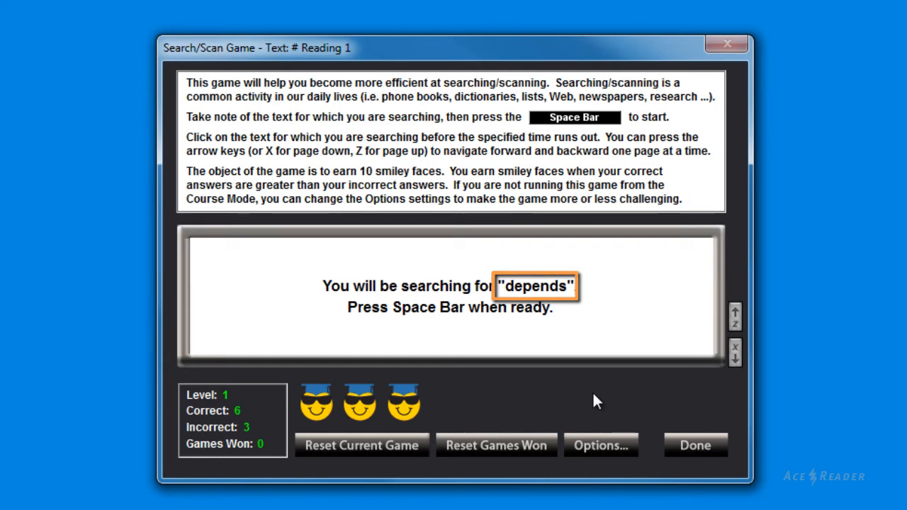
pyautogui.press('space')
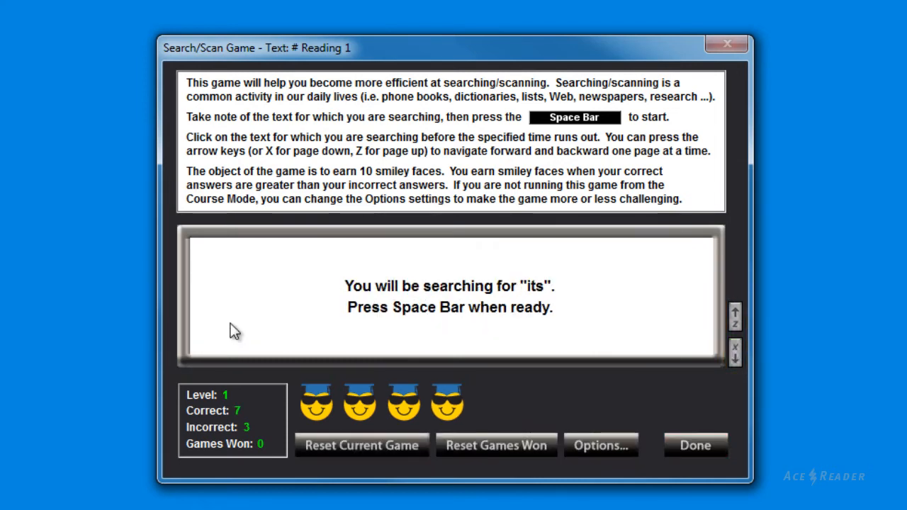
pyautogui.press('space')
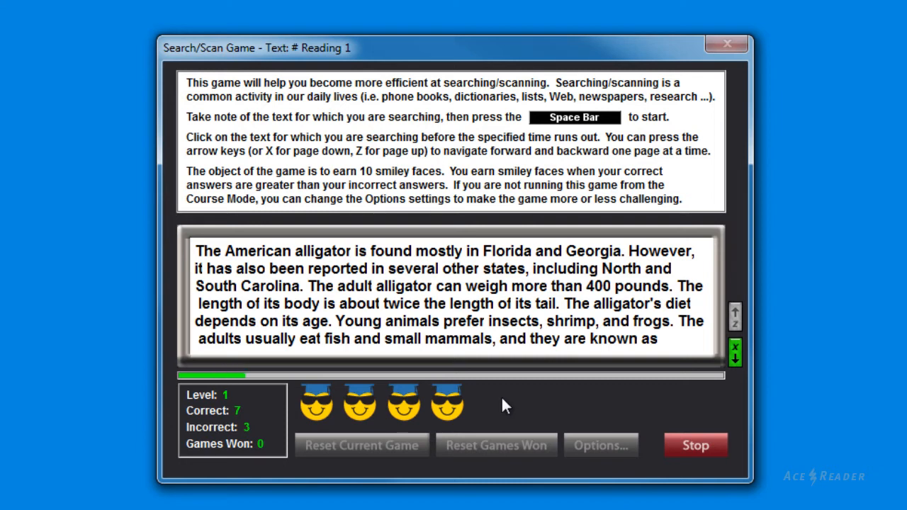
pyautogui.click(272, 303)
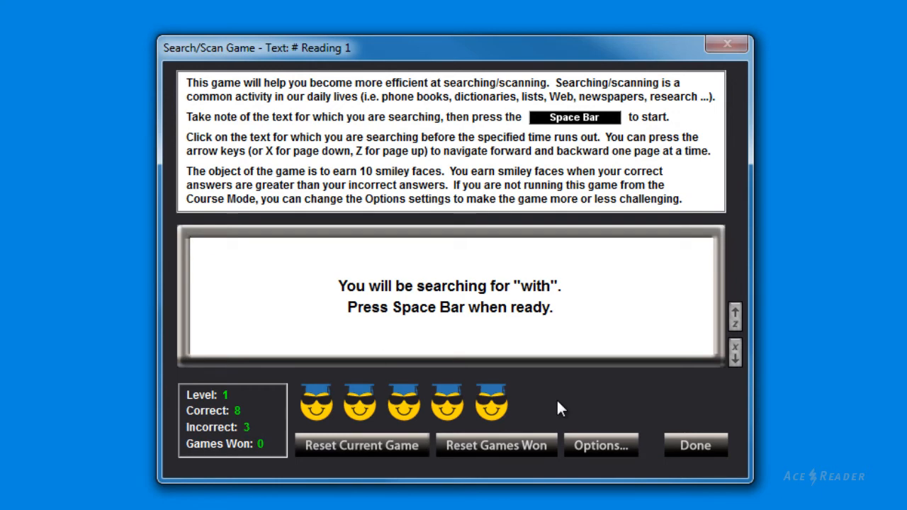
# Set the Search/Scan Game's Text List option to # Grocery List.
pyautogui.click(601, 445)
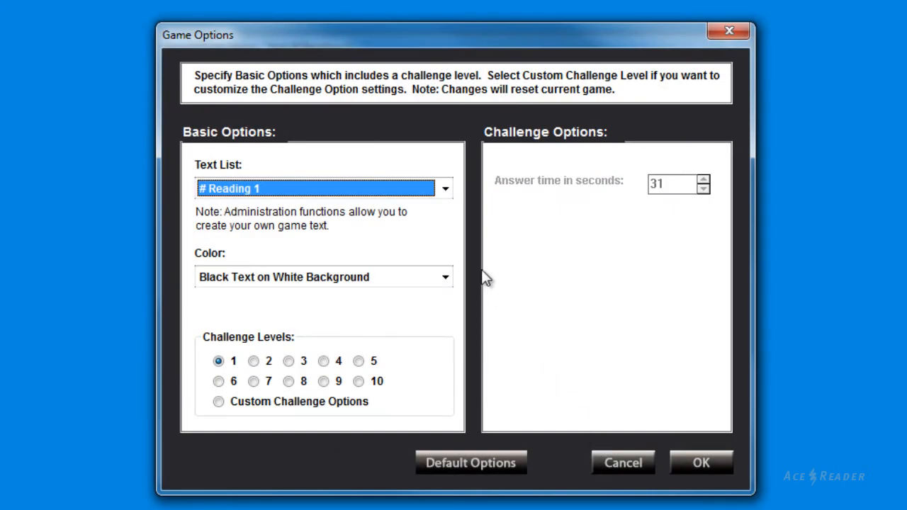
pyautogui.click(445, 188)
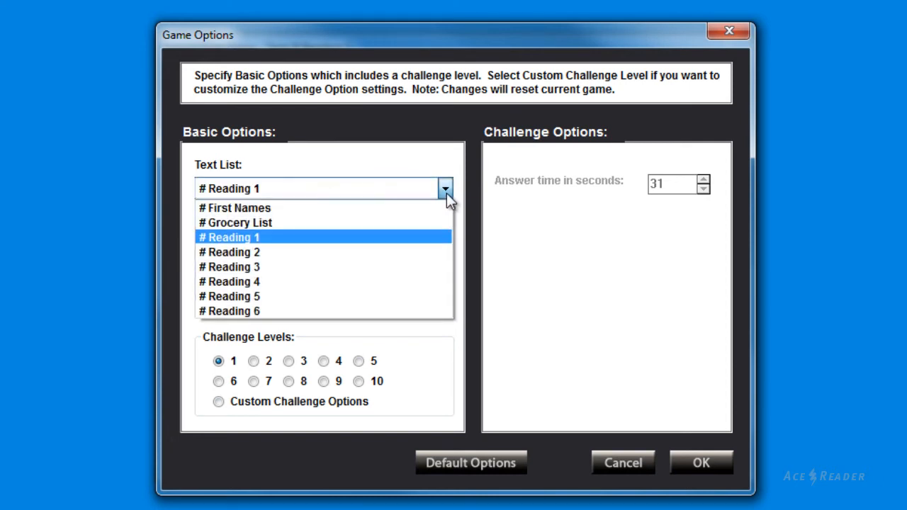
pyautogui.click(235, 222)
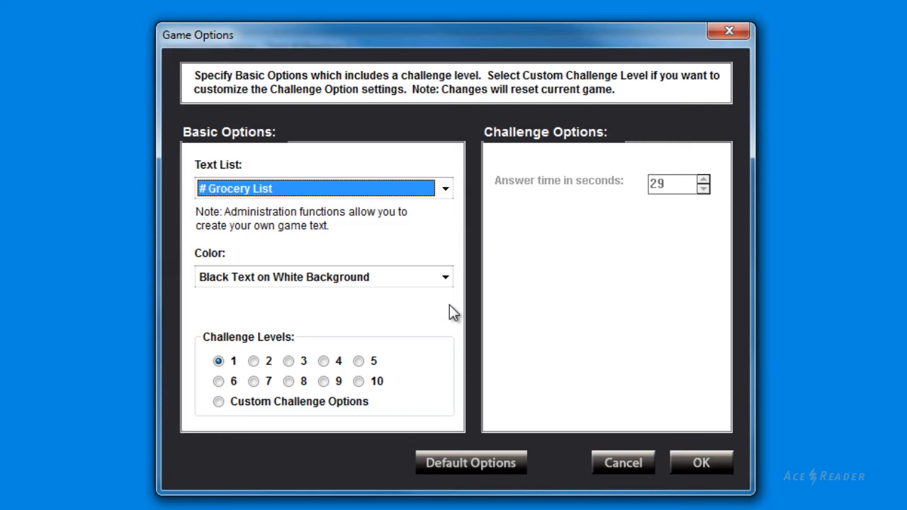
pyautogui.moveTo(701, 463)
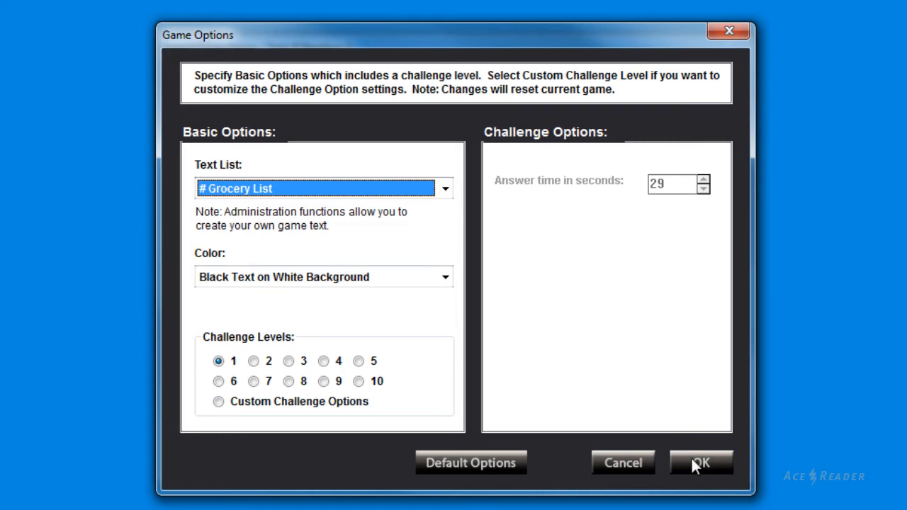
pyautogui.click(700, 463)
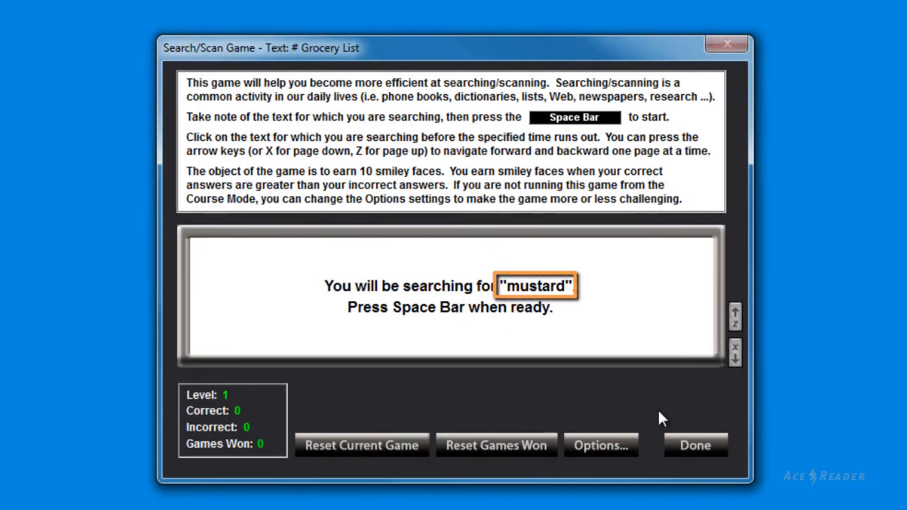
# Find 'mustard' on the next page of the grocery list, then close the game.
pyautogui.press('space')
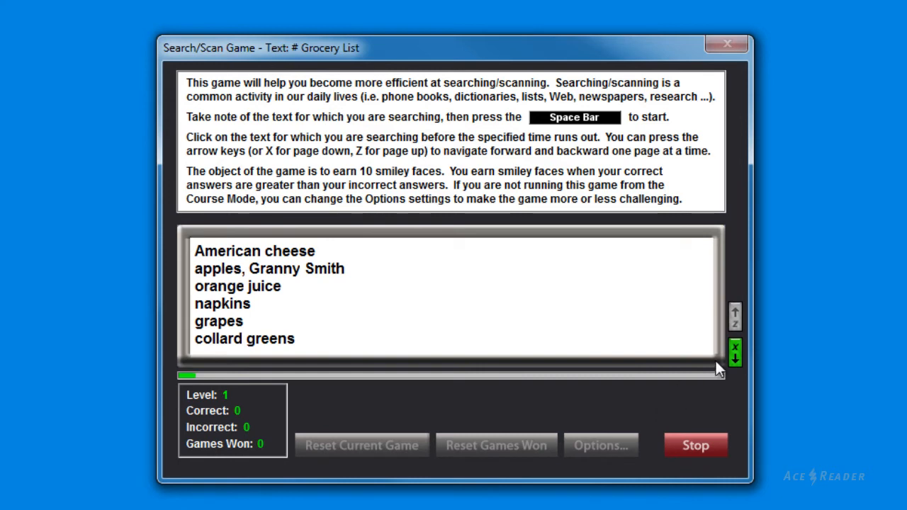
pyautogui.click(735, 350)
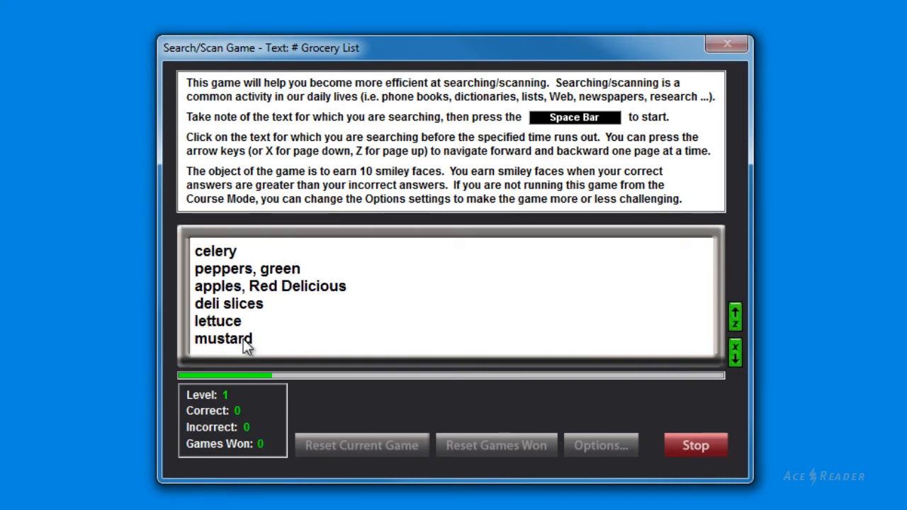
pyautogui.click(695, 445)
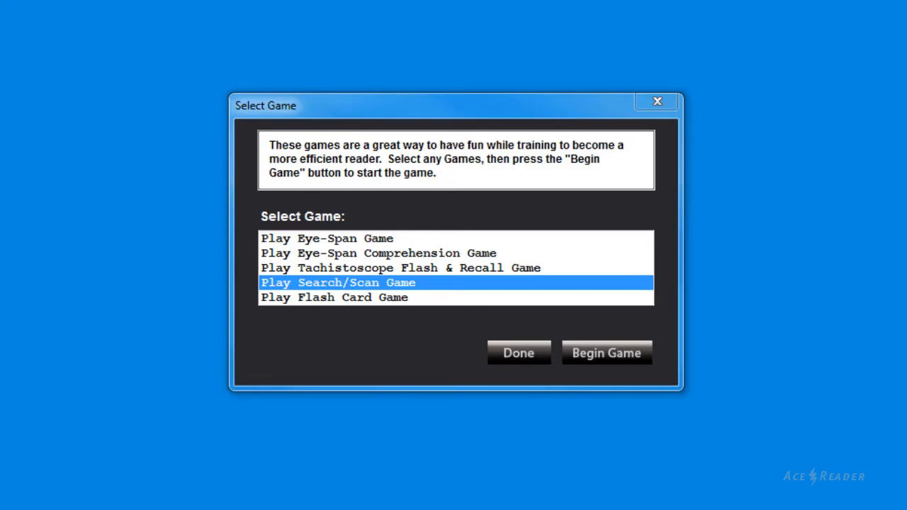
pyautogui.moveTo(609, 300)
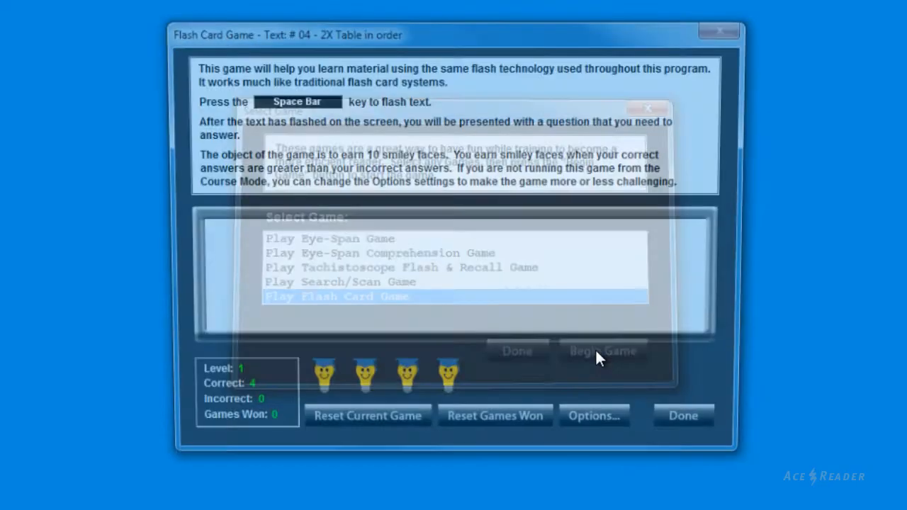
# Begin the Flash Card Game on 2X Table in order and flash cards to 6 correct.
pyautogui.click(604, 351)
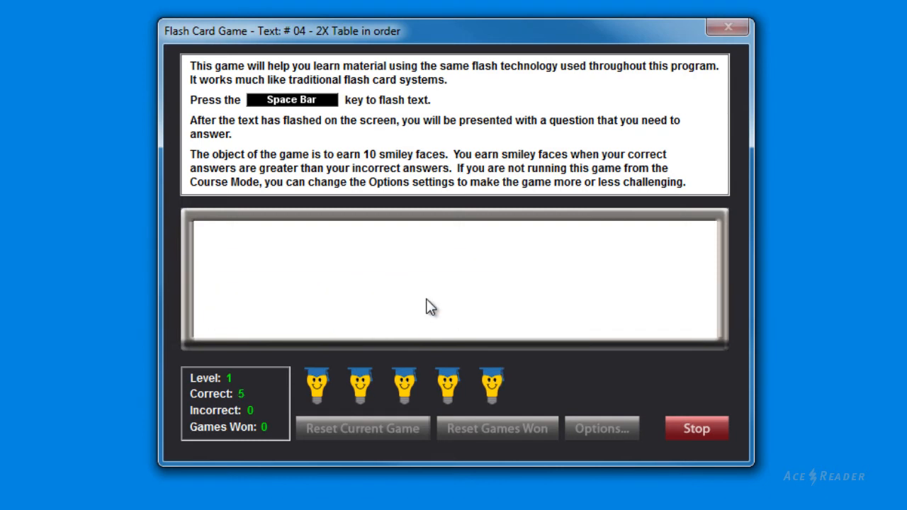
pyautogui.press('space')
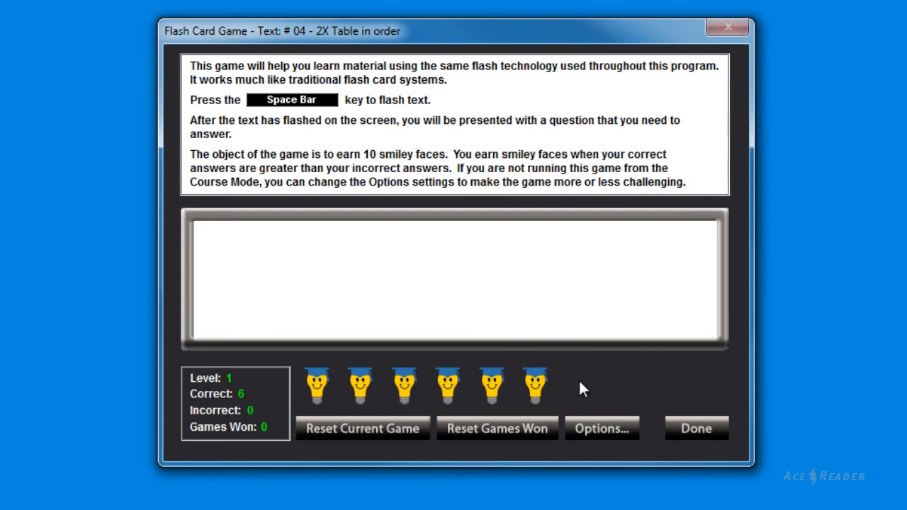
# Browse the Flash Card Game's Text List dropdown, leaving 2X Table in order selected.
pyautogui.click(602, 428)
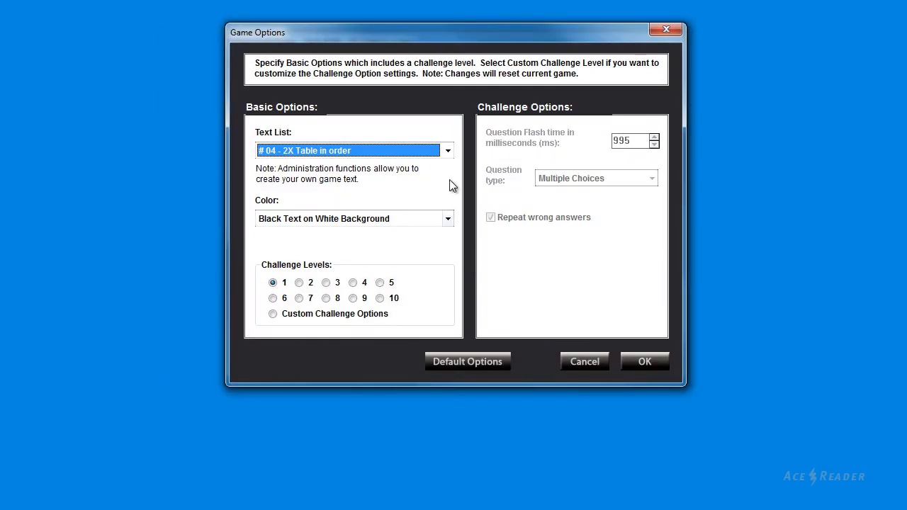
pyautogui.click(447, 150)
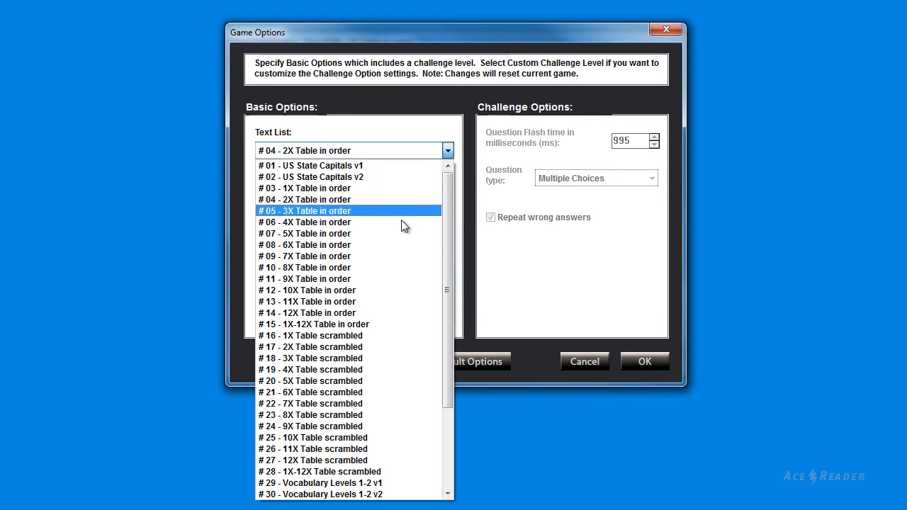
pyautogui.scroll(-3)
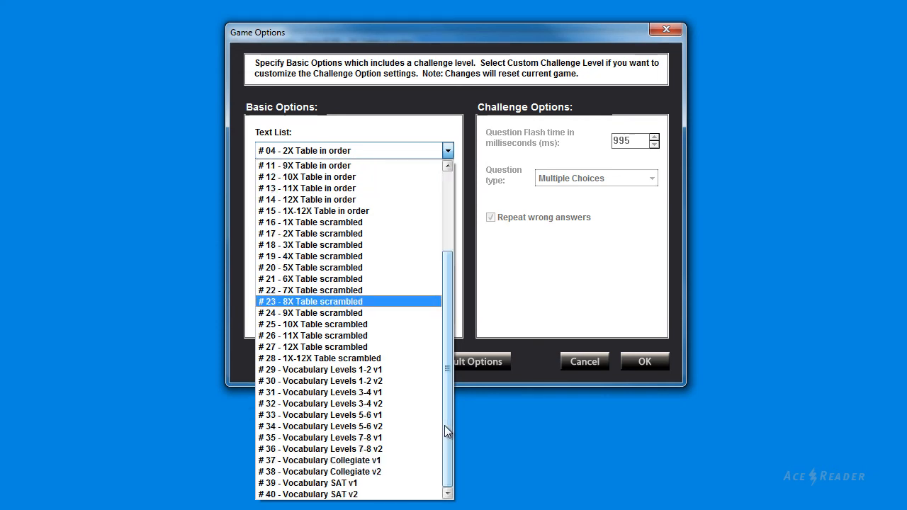
pyautogui.click(312, 494)
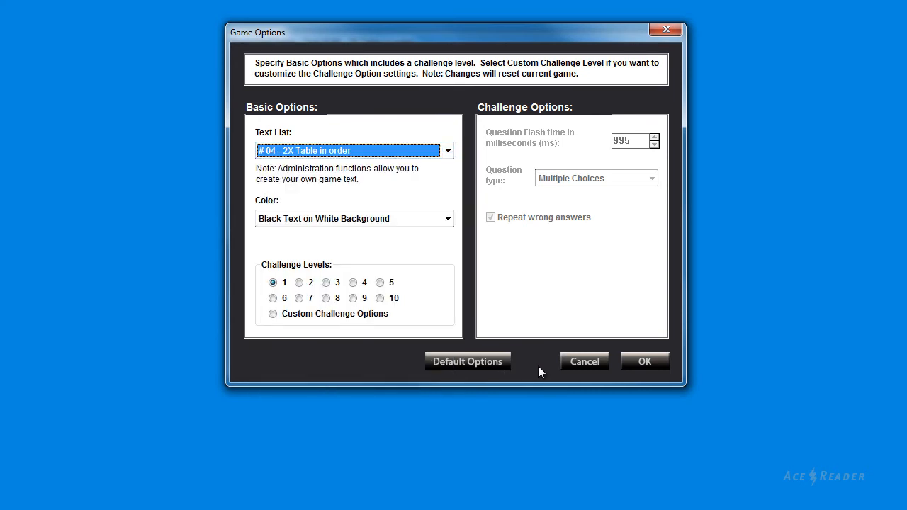
# Cancel Game Options and finish the Flash Card Game with 6 correct, back to Select Game.
pyautogui.click(643, 361)
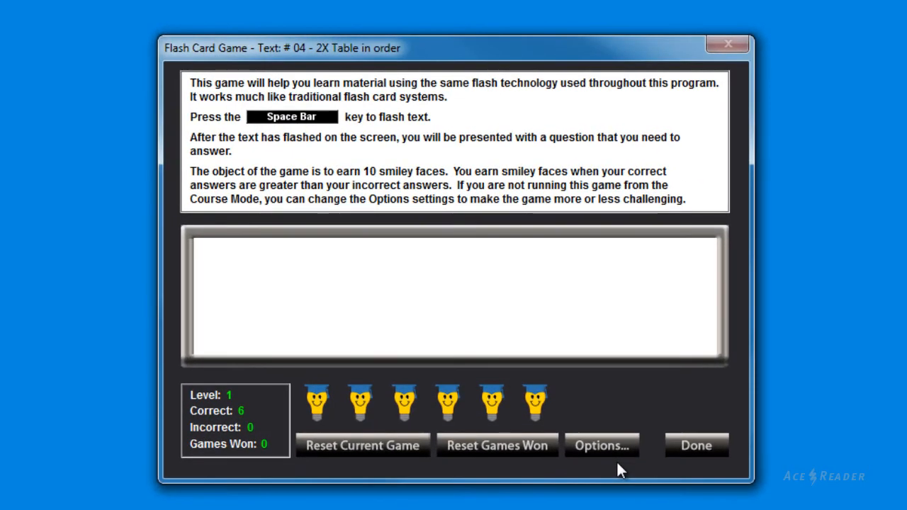
pyautogui.moveTo(645, 421)
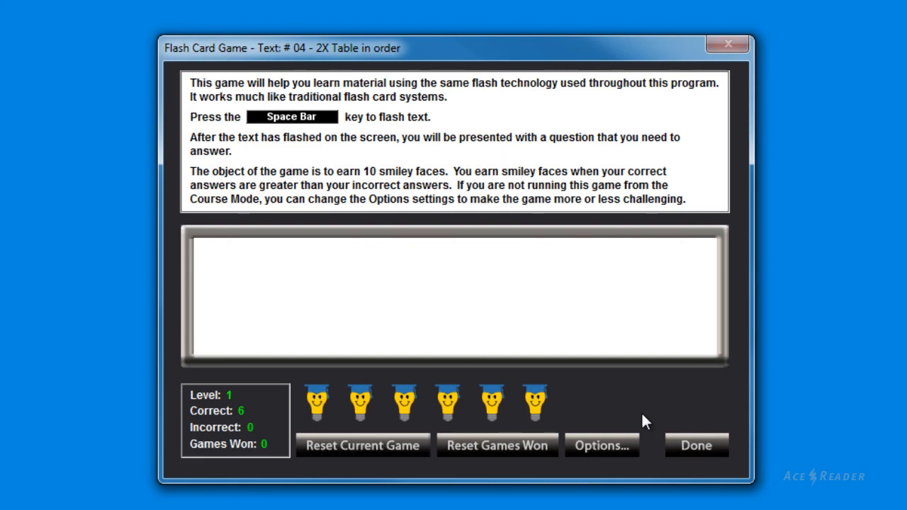
pyautogui.click(696, 446)
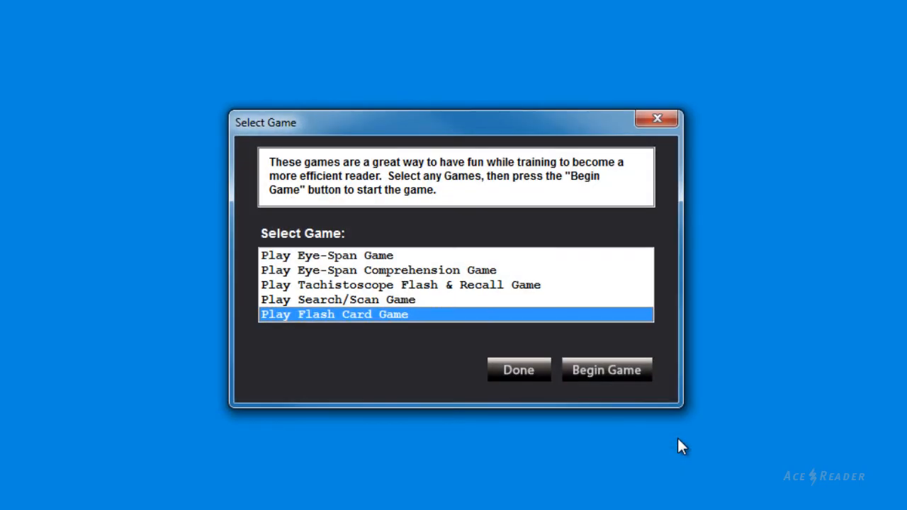